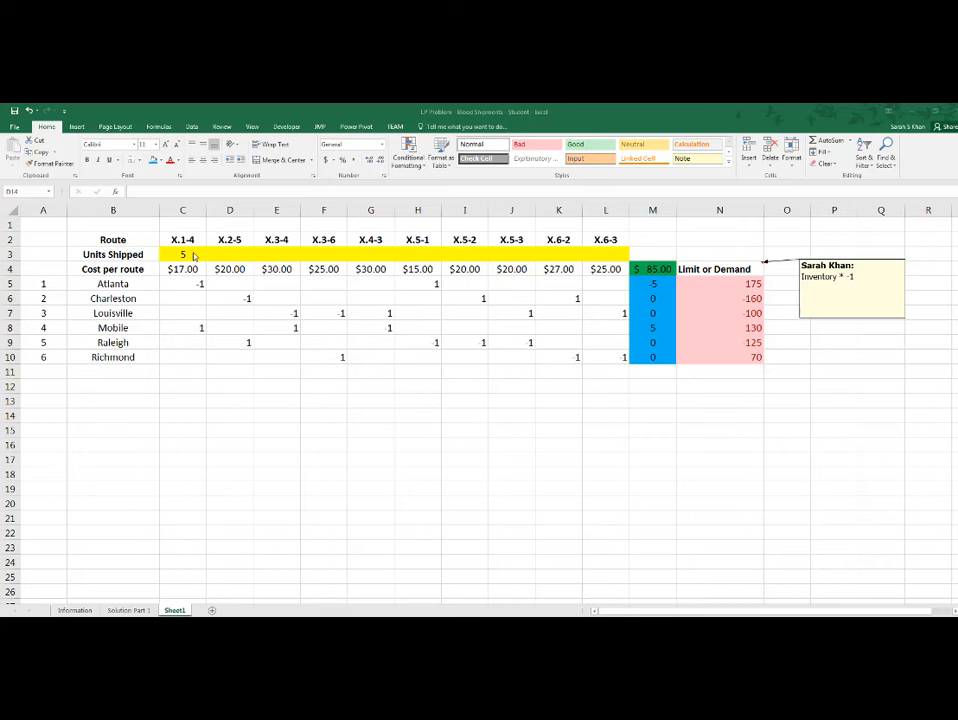
# Delete the trial value in C3 so all route totals read zero
pyautogui.click(182, 252)
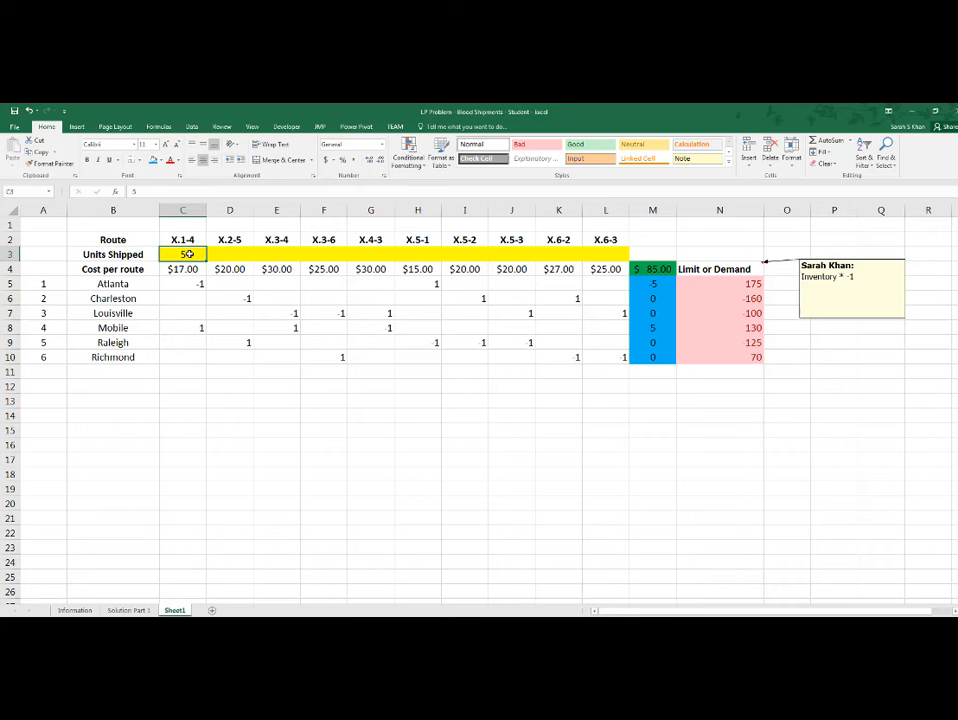
pyautogui.press('Delete')
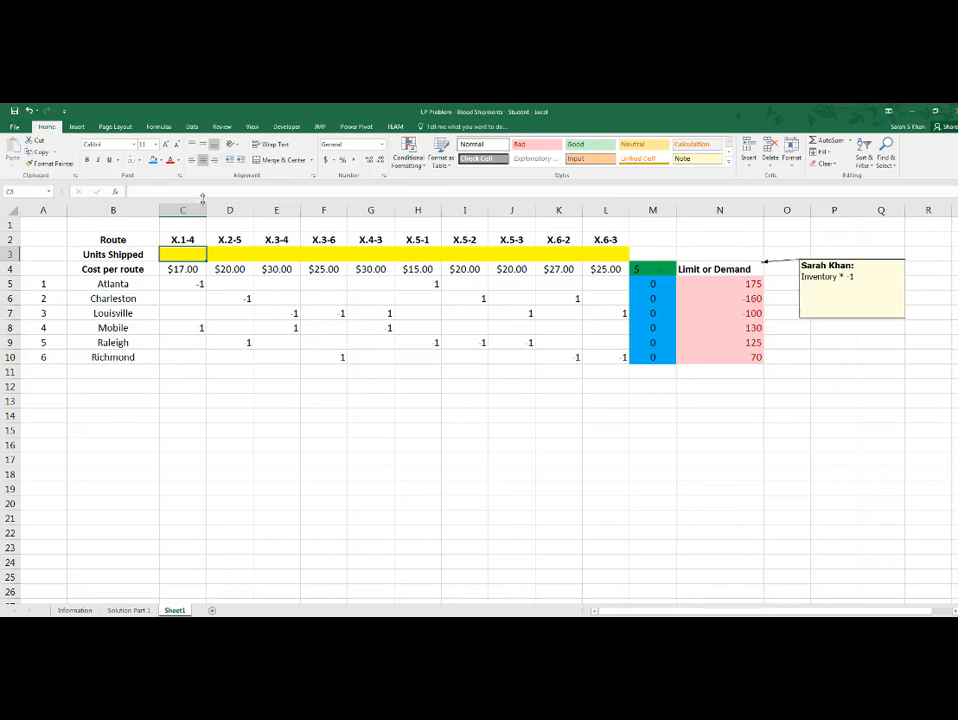
# Configure Solver to minimize the total cost cell by changing C3:L3, then begin a constraint
pyautogui.click(192, 126)
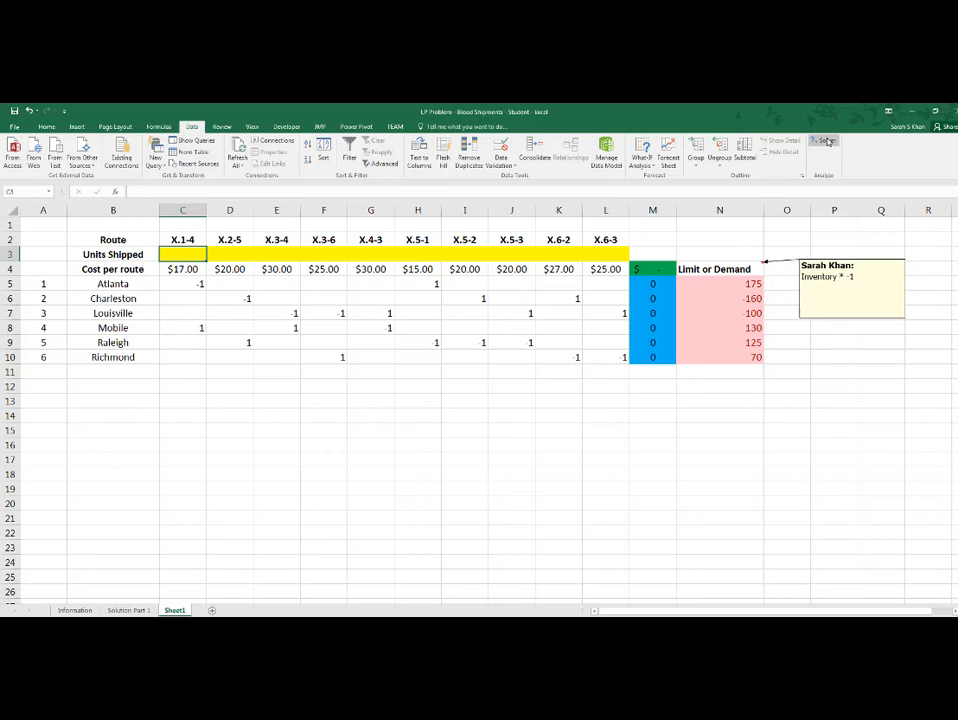
pyautogui.click(824, 140)
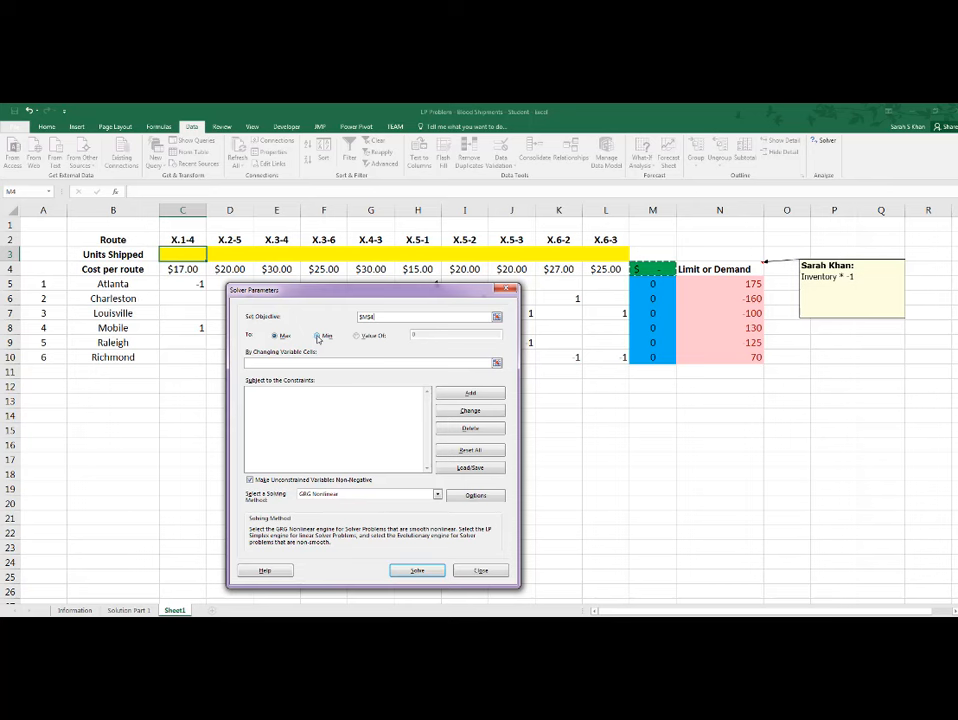
pyautogui.click(320, 336)
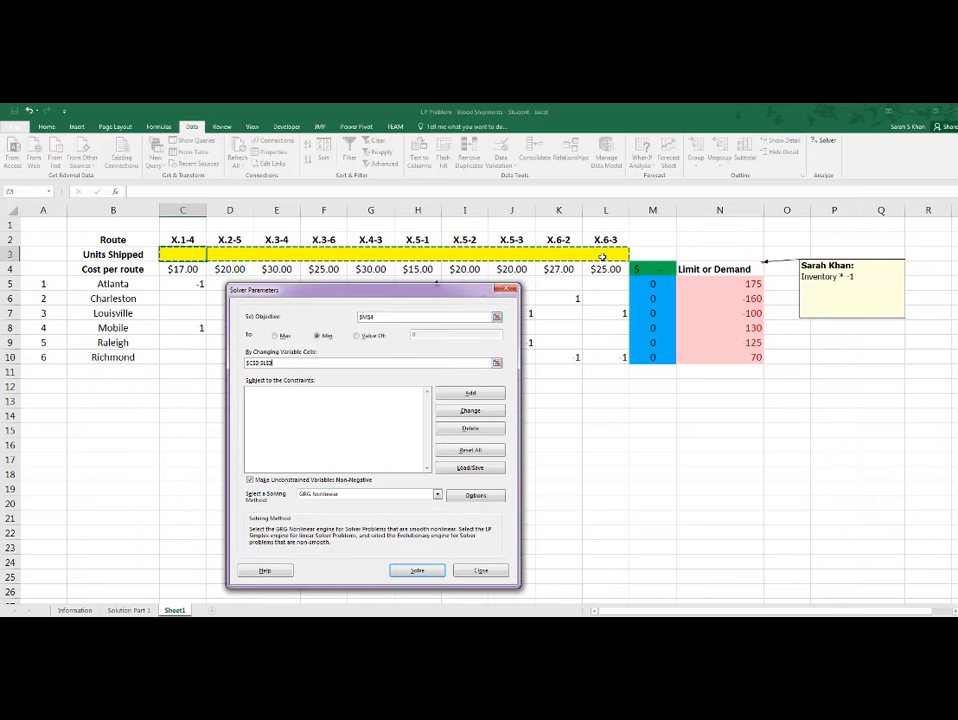
pyautogui.click(468, 392)
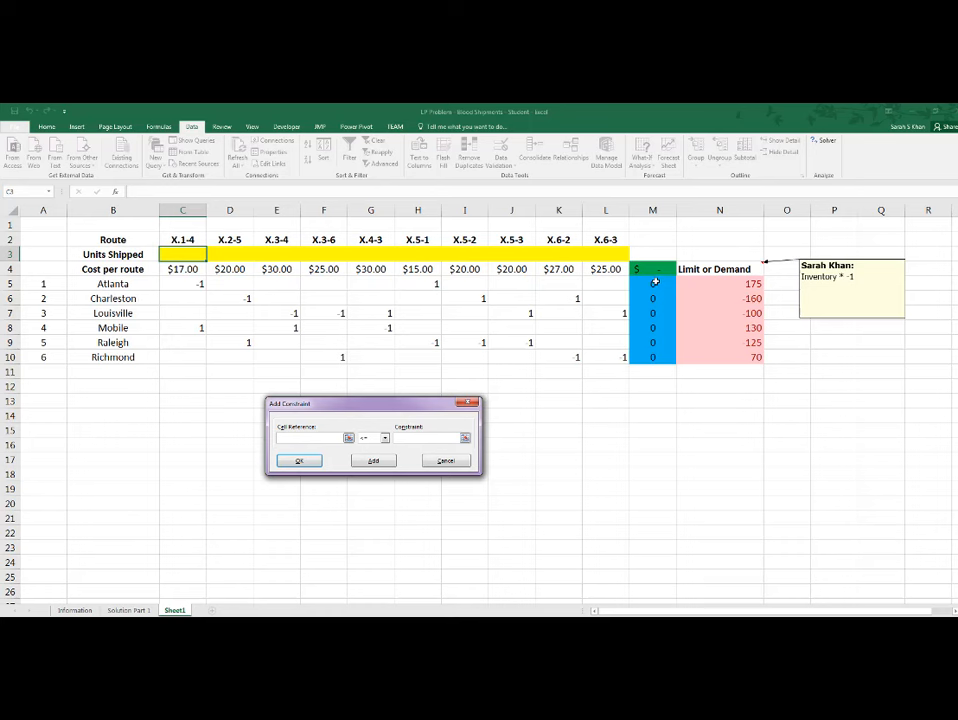
# Add the constraint $M$5:$M$10 >= $N$5:$N$10 so each city's total meets demand
pyautogui.moveTo(652, 284); pyautogui.dragTo(652, 356)
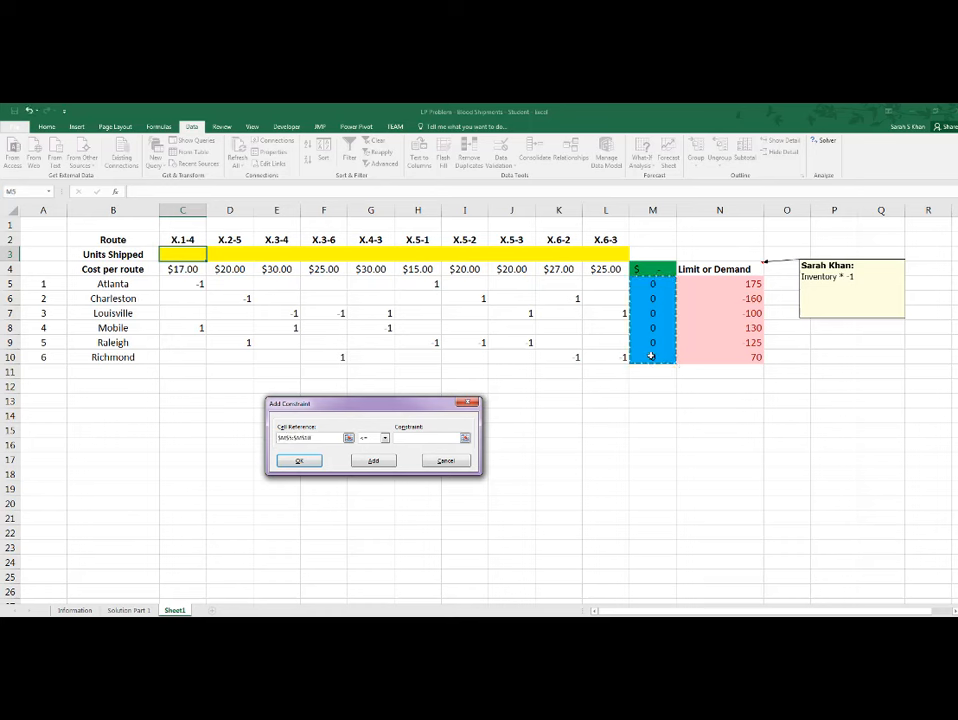
pyautogui.click(384, 438)
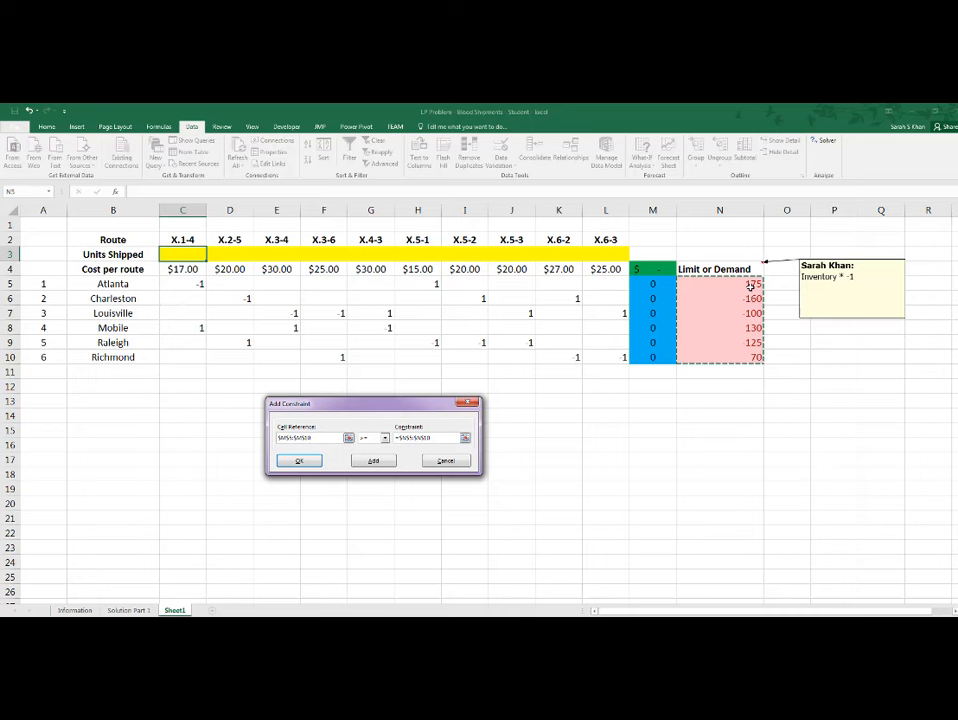
pyautogui.click(300, 460)
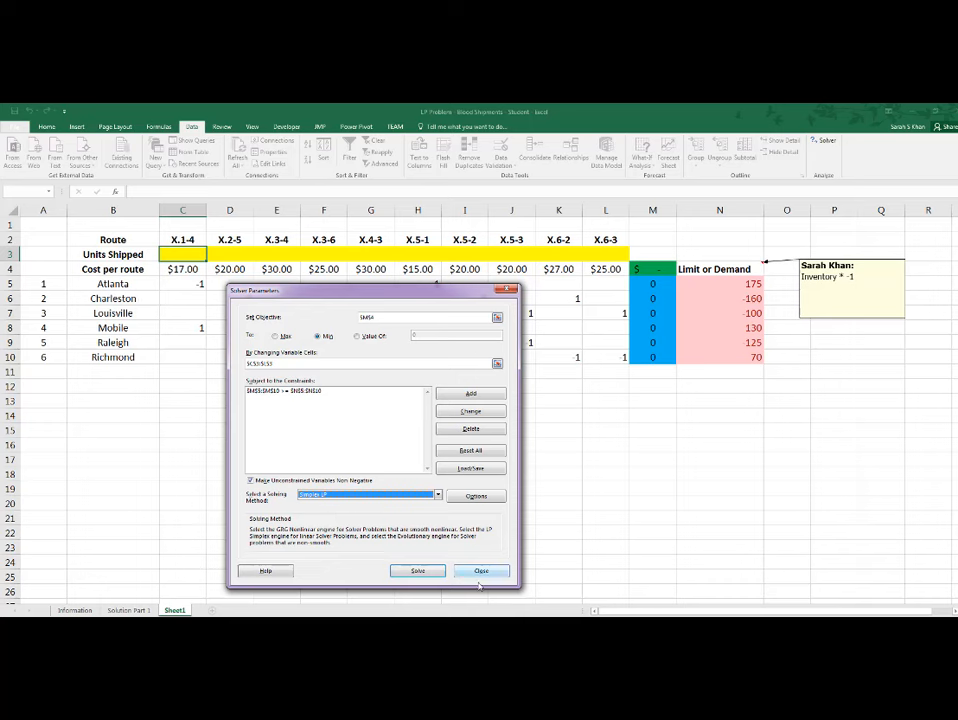
# Solve for the minimum-cost shipments and keep the solution with a Sensitivity report sheet
pyautogui.click(416, 572)
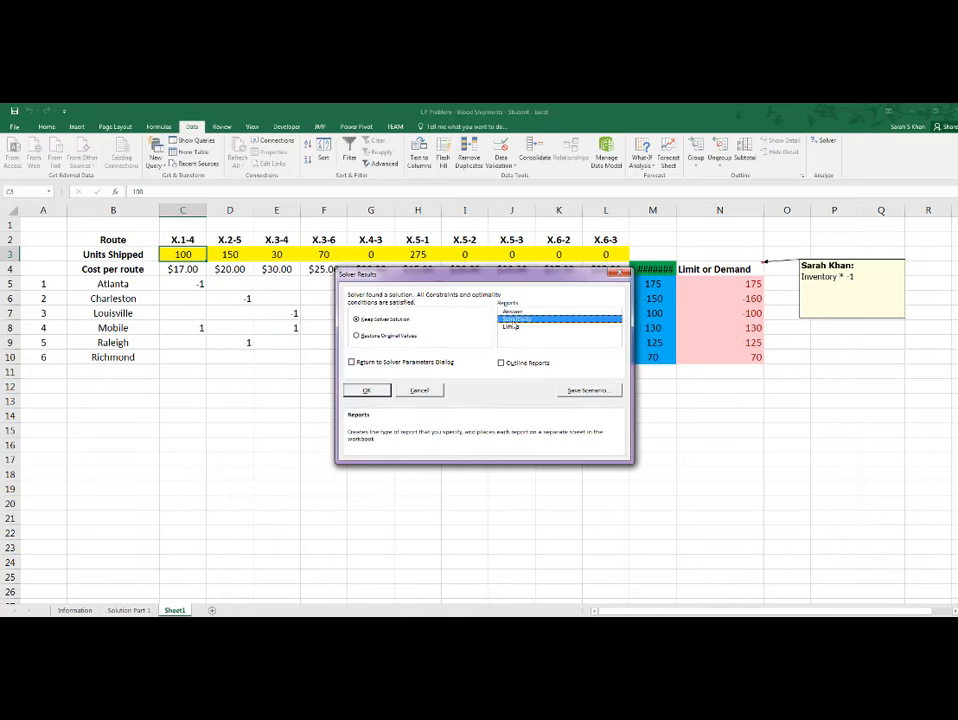
pyautogui.click(366, 390)
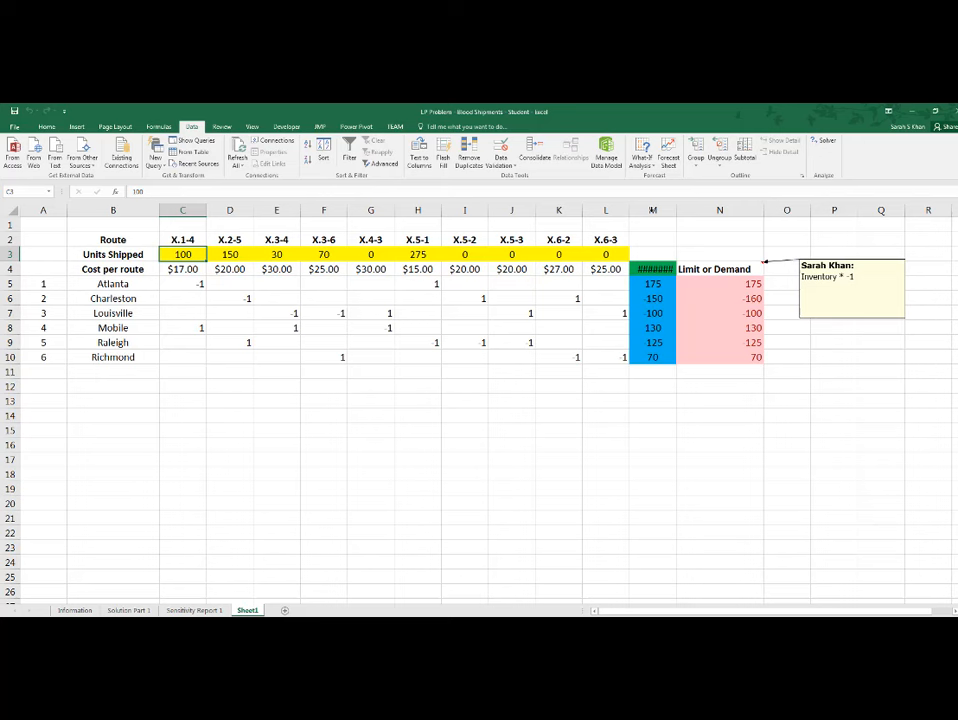